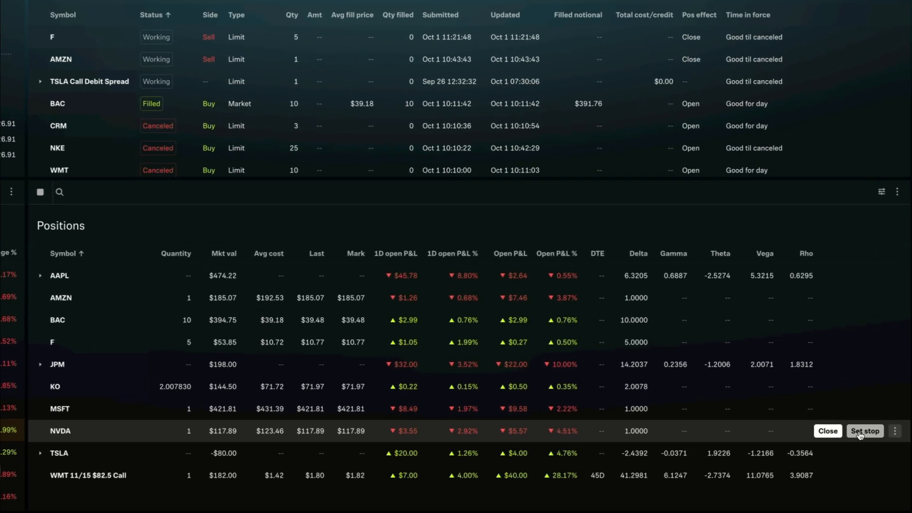
Step: Start a stop order from the NVDA position row, then switch to a new Positions layout
left_click(865, 431)
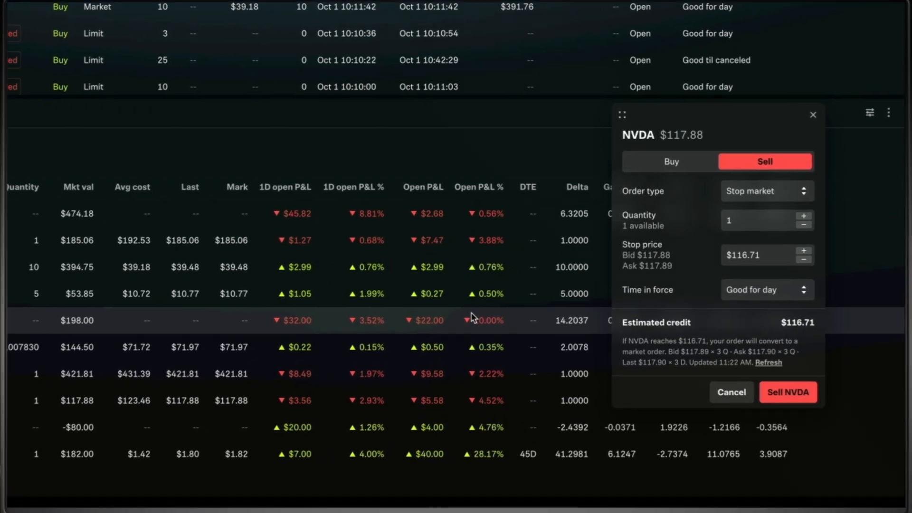
left_click(793, 11)
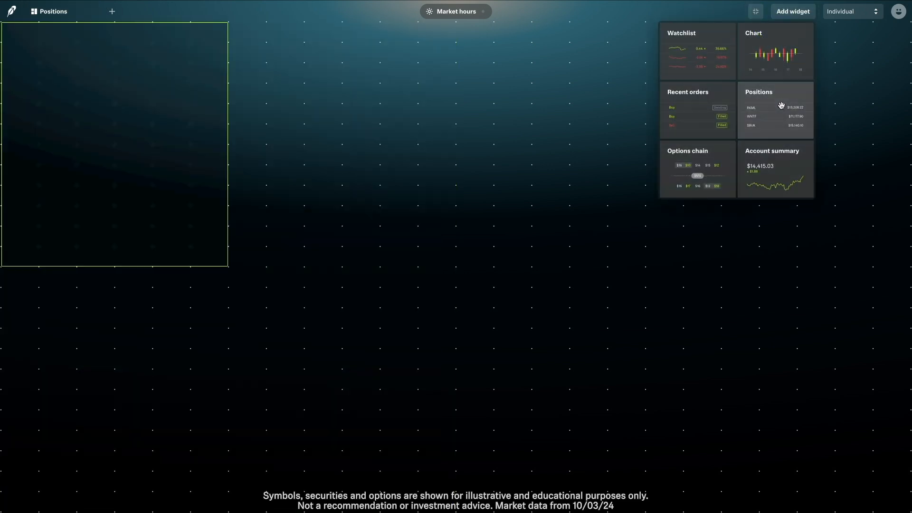
Step: Place a Positions widget on the layout so AAPL, AMZN and NVDA holdings appear
left_click(781, 105)
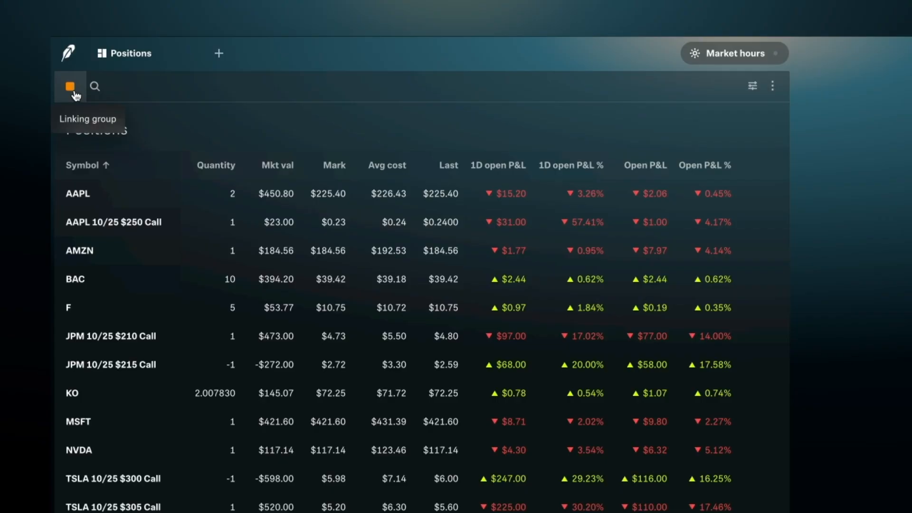
mouse_move(96, 93)
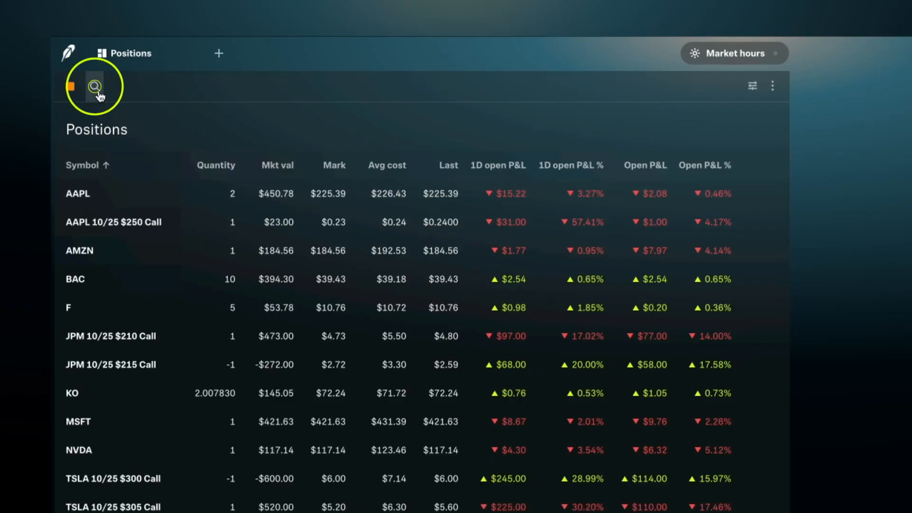
left_click(95, 86)
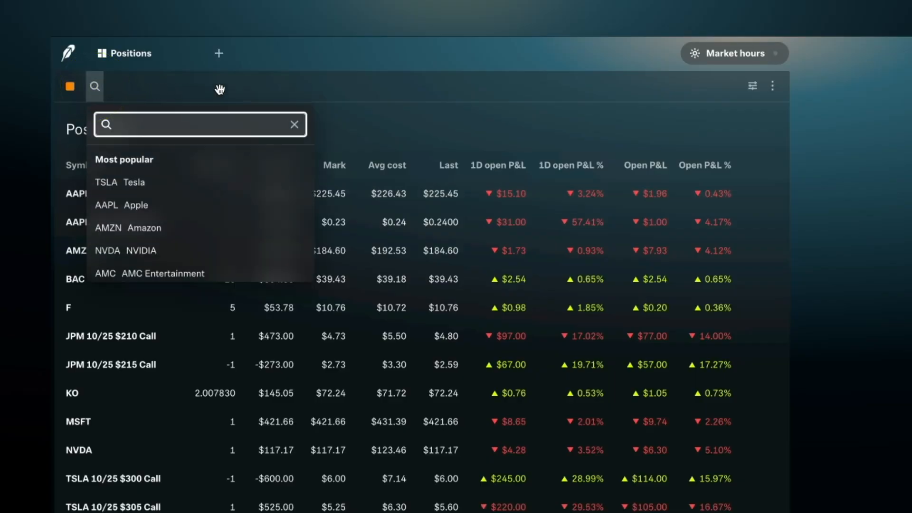
type("msft")
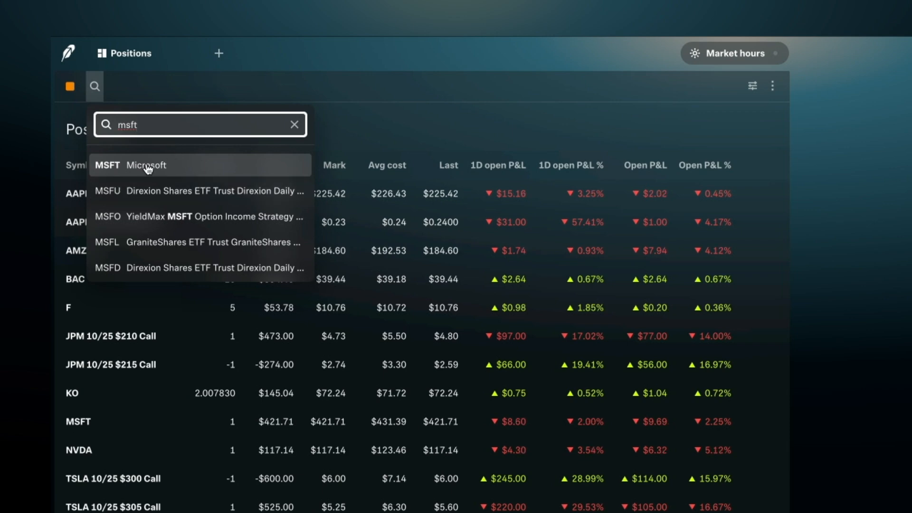
left_click(147, 165)
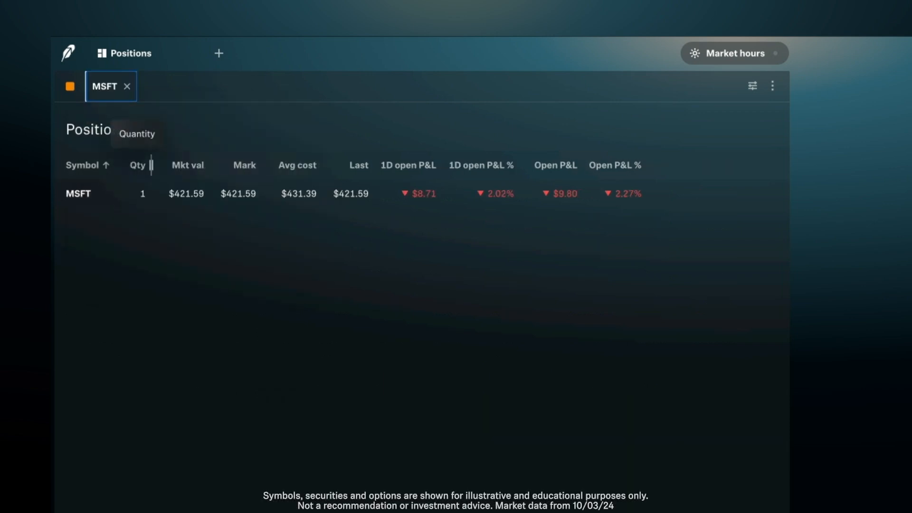
mouse_move(190, 157)
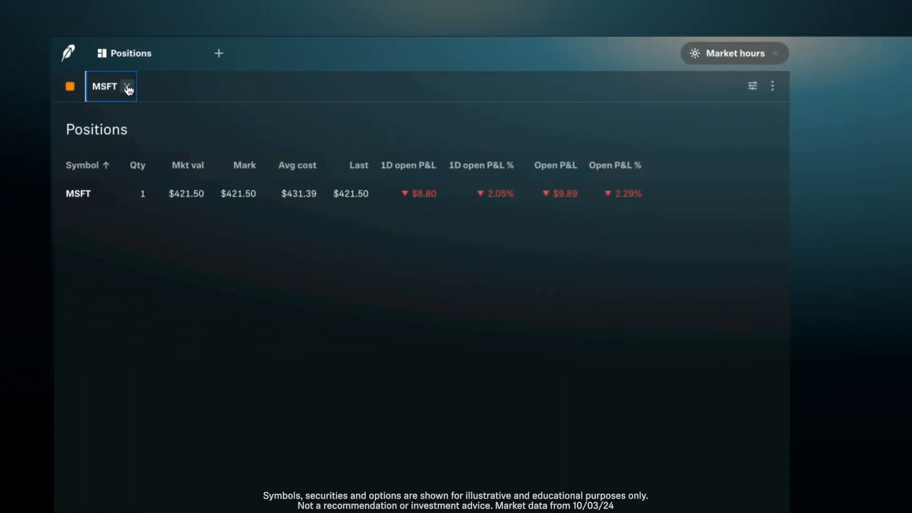
left_click(126, 86)
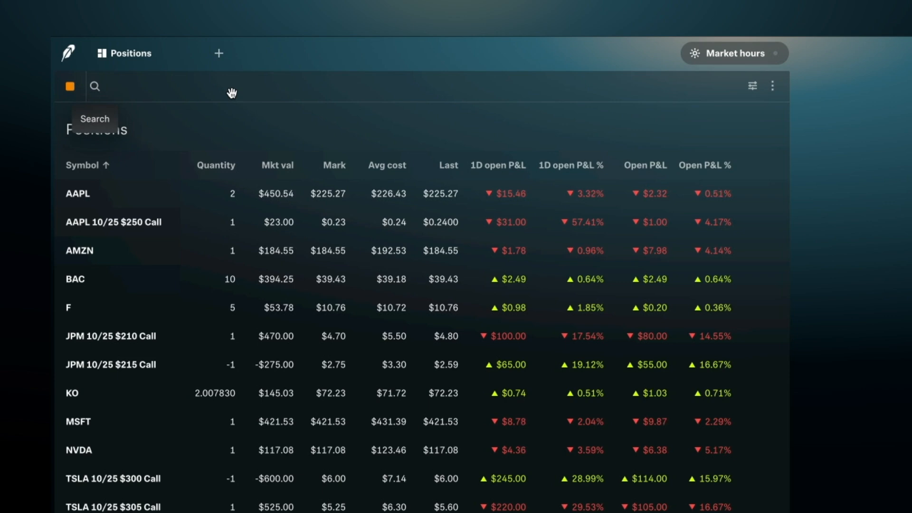
mouse_move(437, 125)
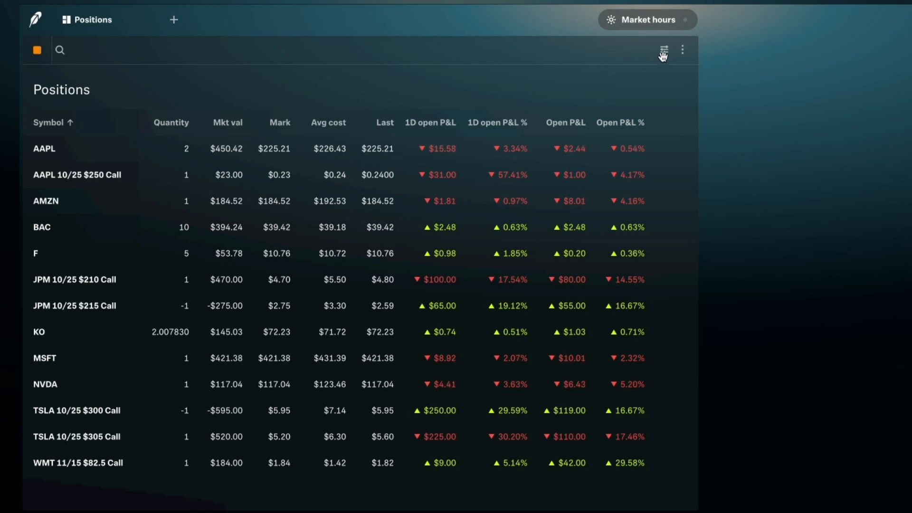
mouse_move(664, 50)
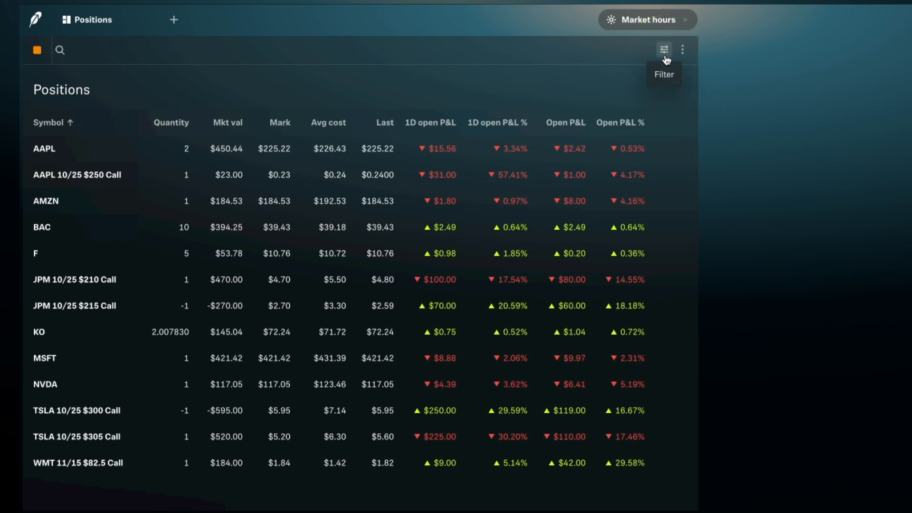
Step: Filter positions by asset type, first Equities, then Options only
left_click(663, 47)
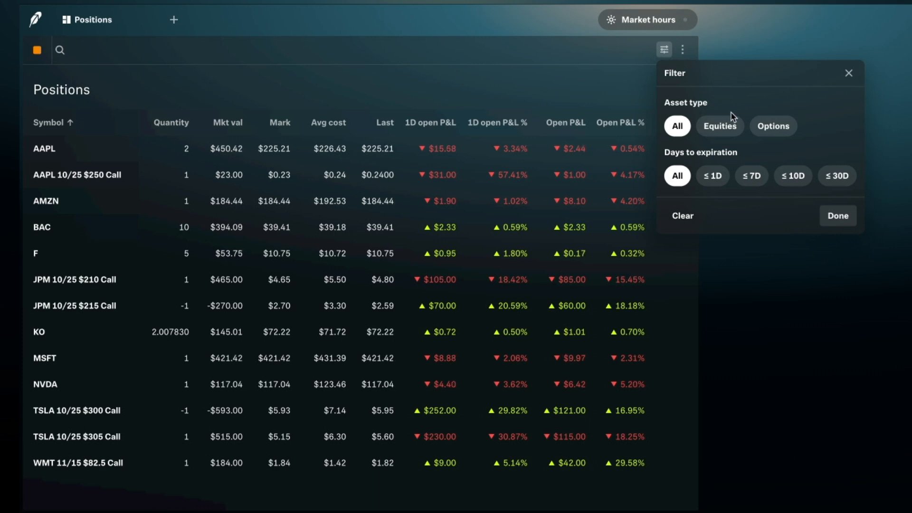
left_click(720, 125)
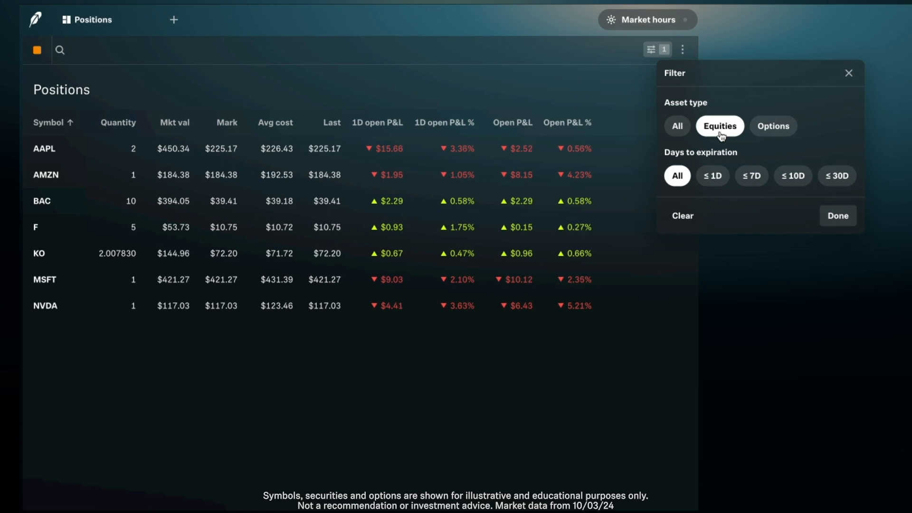
left_click(773, 125)
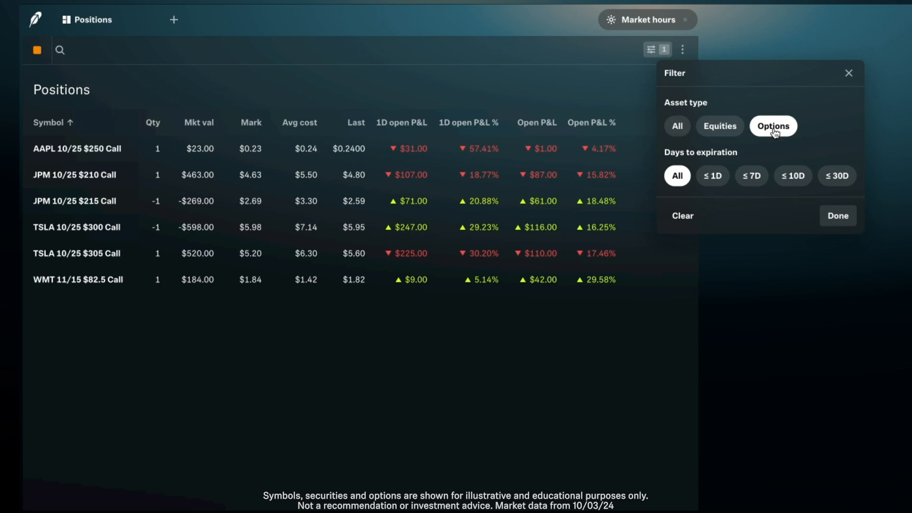
Step: Try ≤7D, ≤10D and ≤30D expiration windows, then clear all filters to show every position
left_click(752, 176)
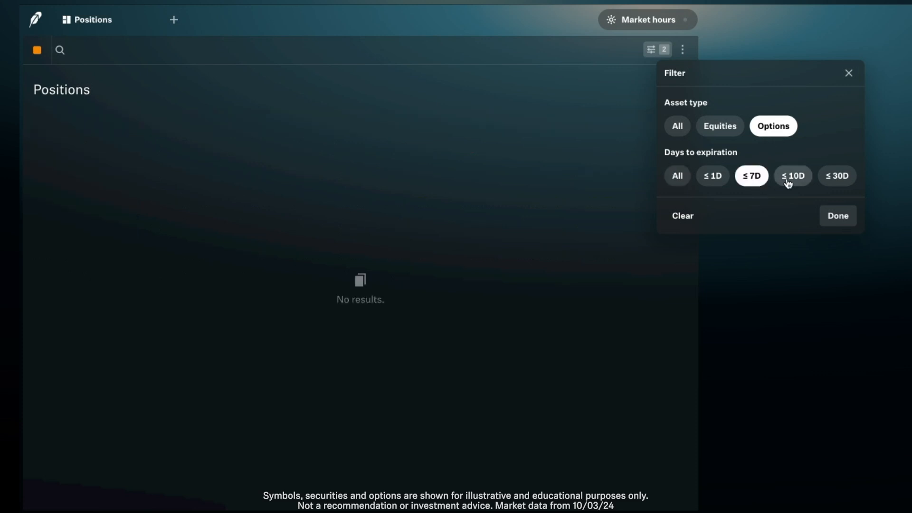
left_click(793, 175)
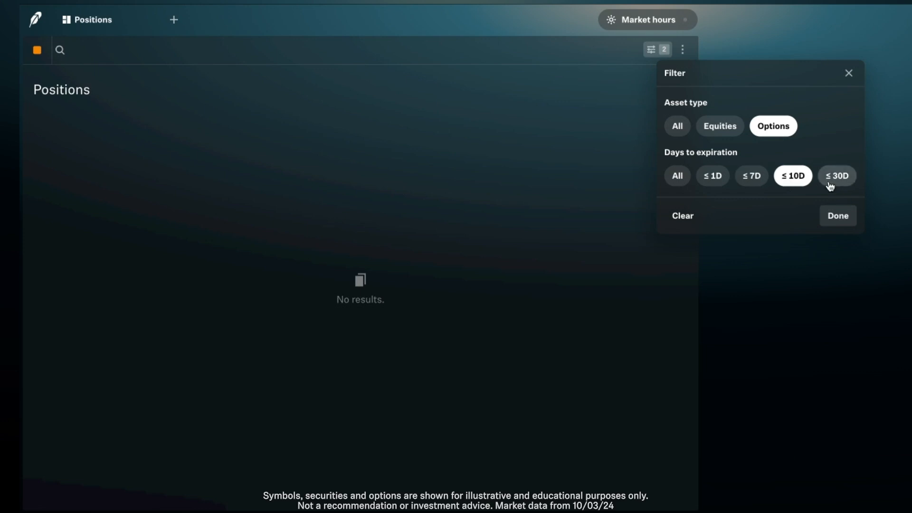
left_click(836, 176)
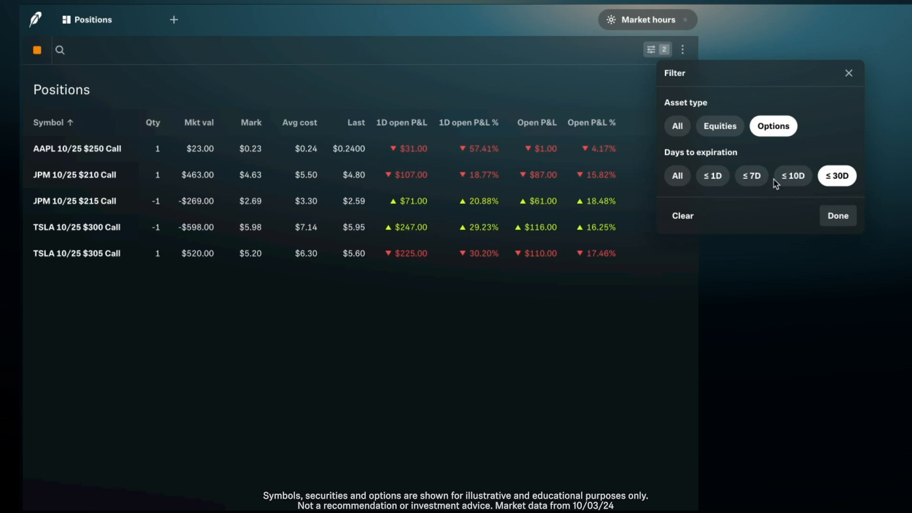
left_click(792, 176)
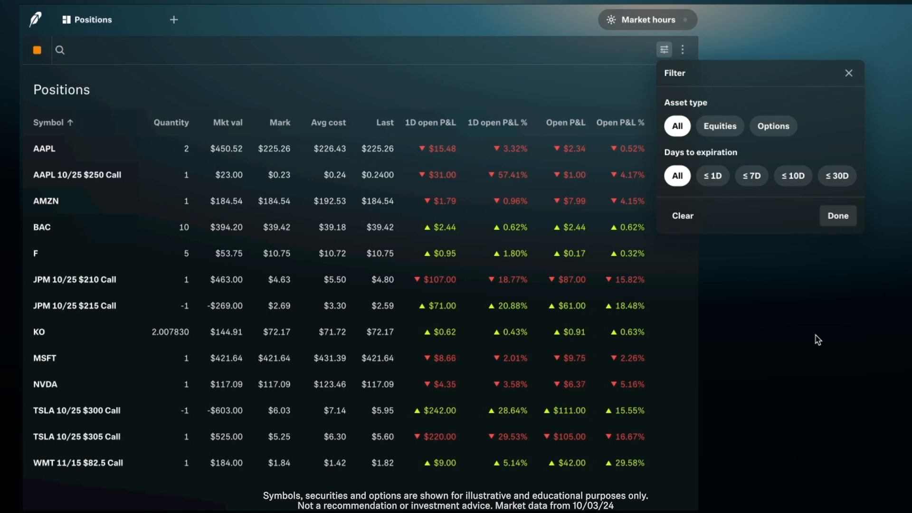
mouse_move(840, 317)
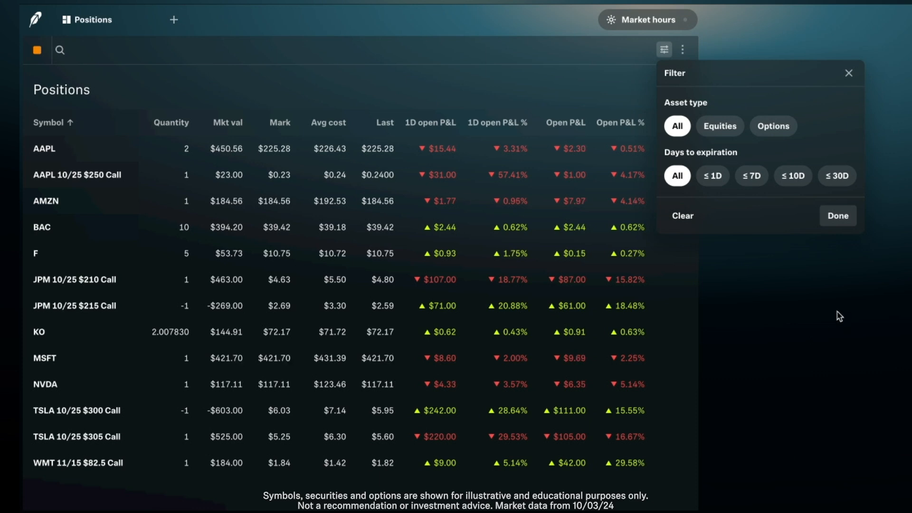
left_click(838, 216)
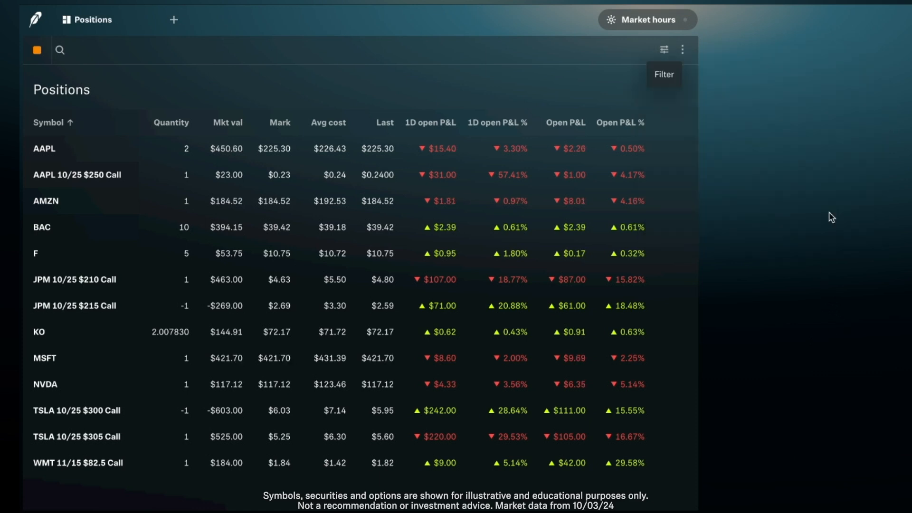
Step: Show the Positions widget's options menu with Group by, columns and delete choices
left_click(682, 50)
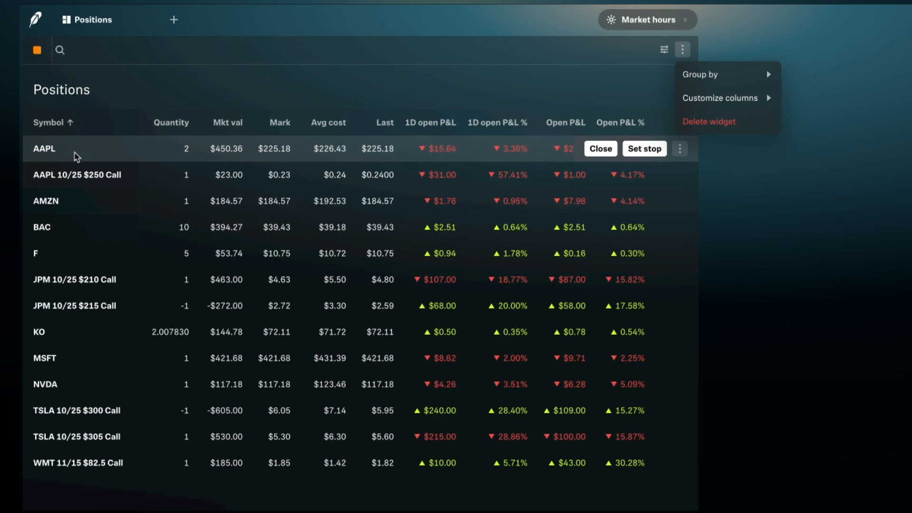
mouse_move(78, 175)
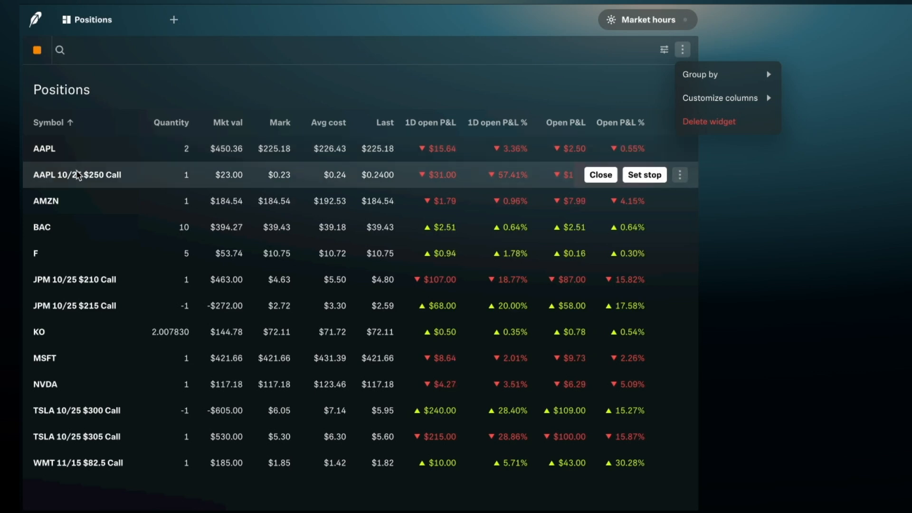
mouse_move(88, 287)
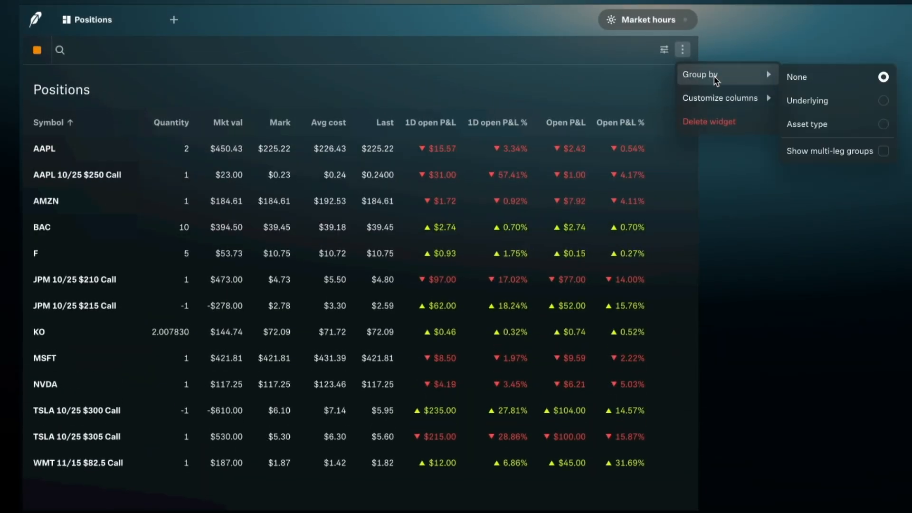
Step: Group positions by underlying, then expand and collapse the AAPL group
left_click(812, 100)
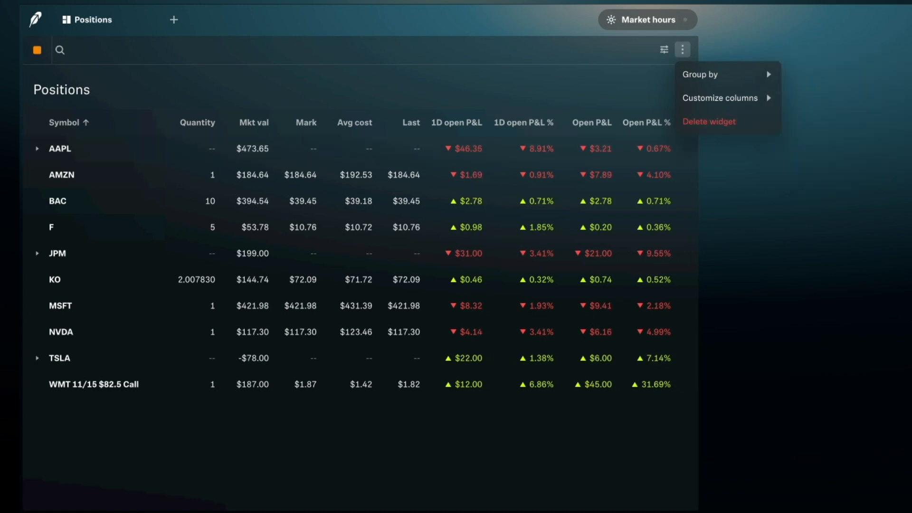
mouse_move(93, 264)
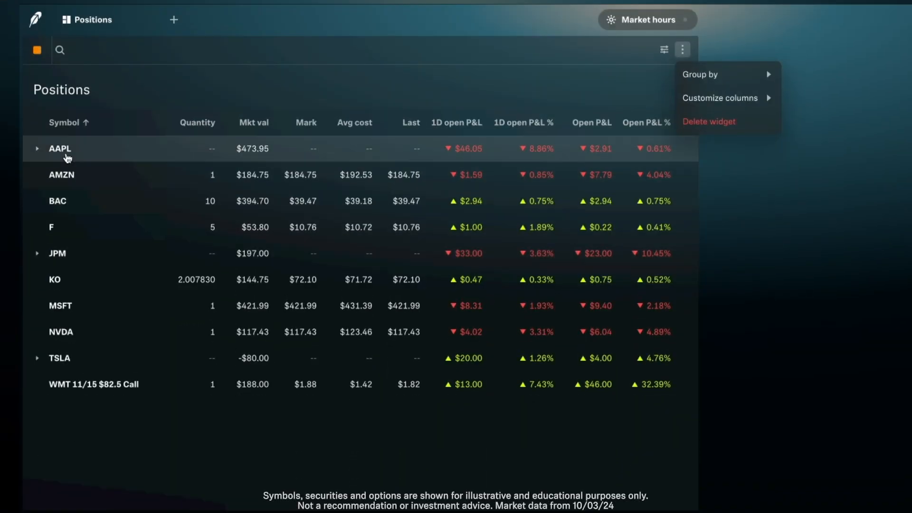
left_click(38, 148)
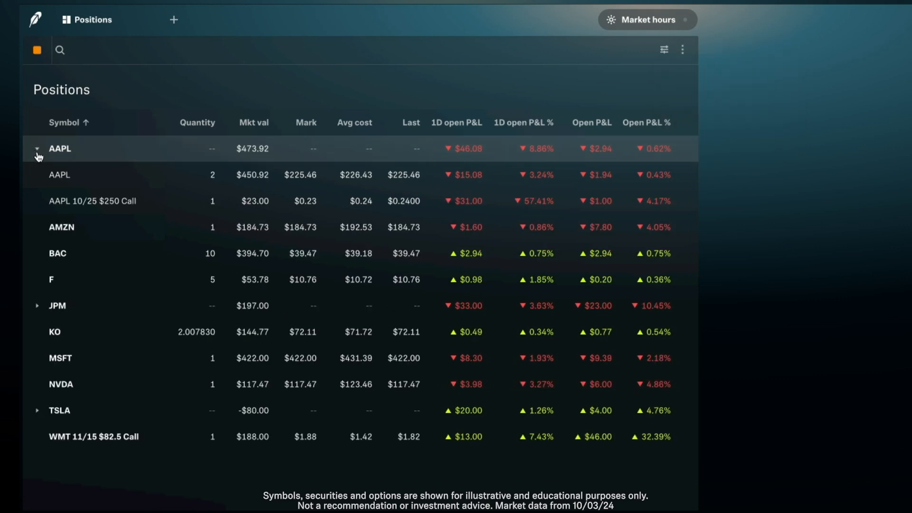
mouse_move(65, 184)
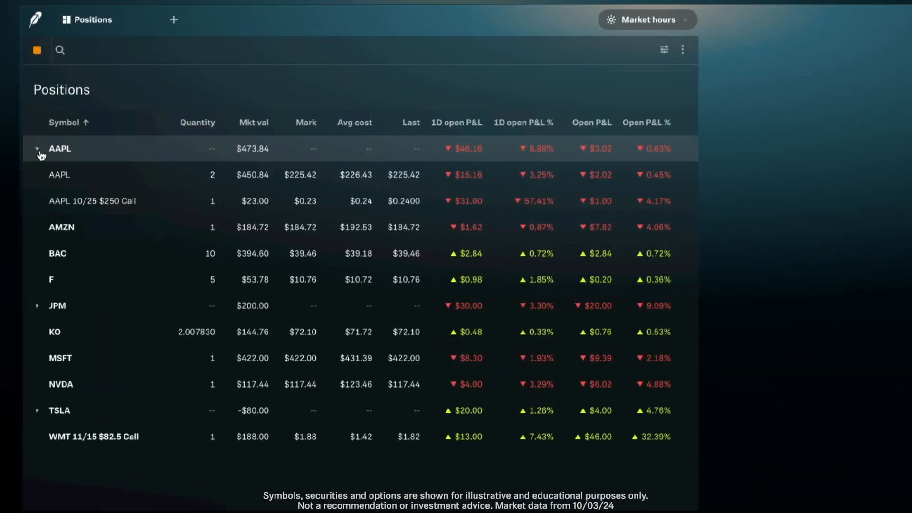
left_click(39, 148)
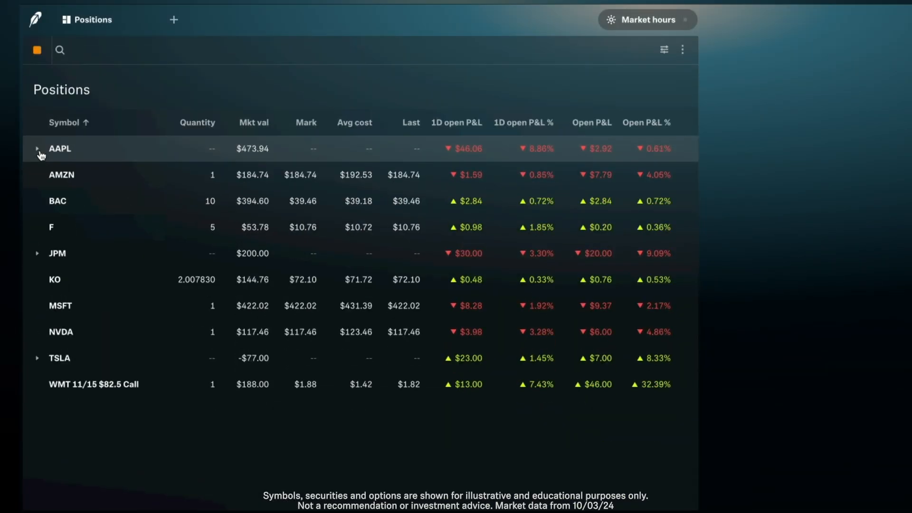
mouse_move(494, 102)
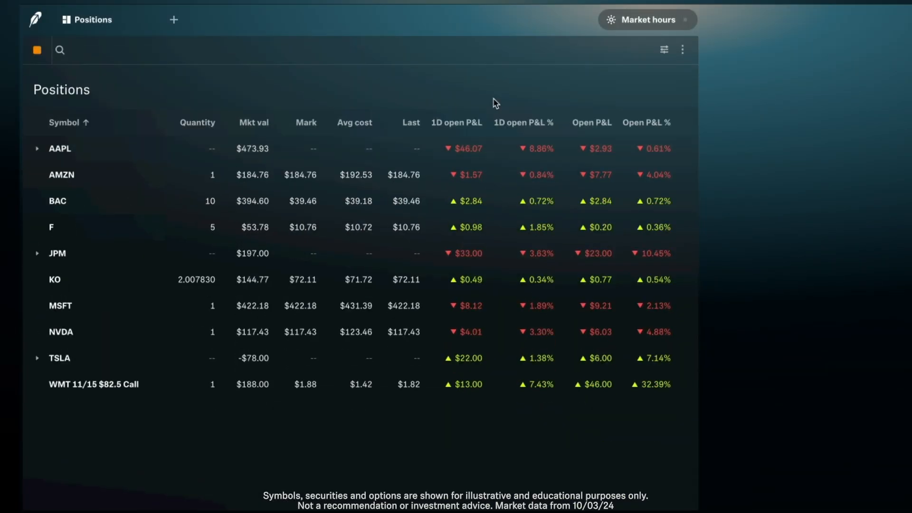
Step: Group positions by asset type, collapsing Equities and expanding then collapsing Options
left_click(683, 49)
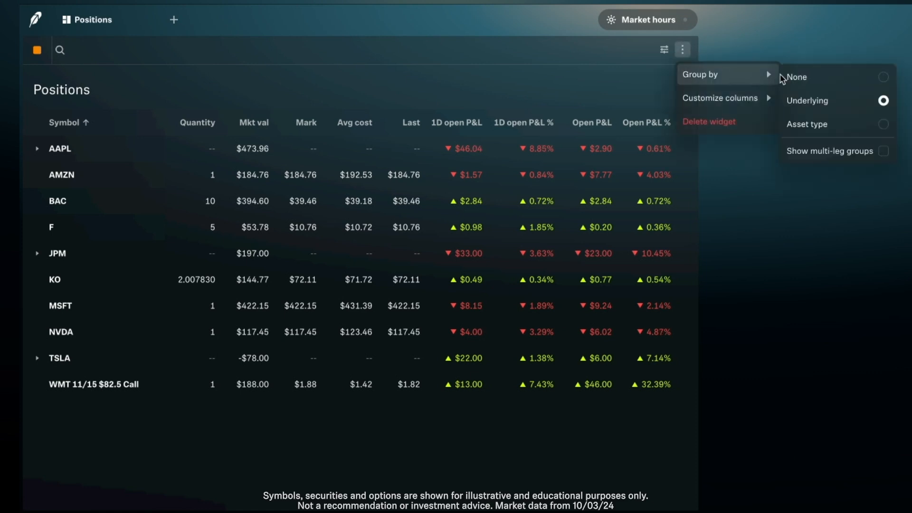
left_click(808, 123)
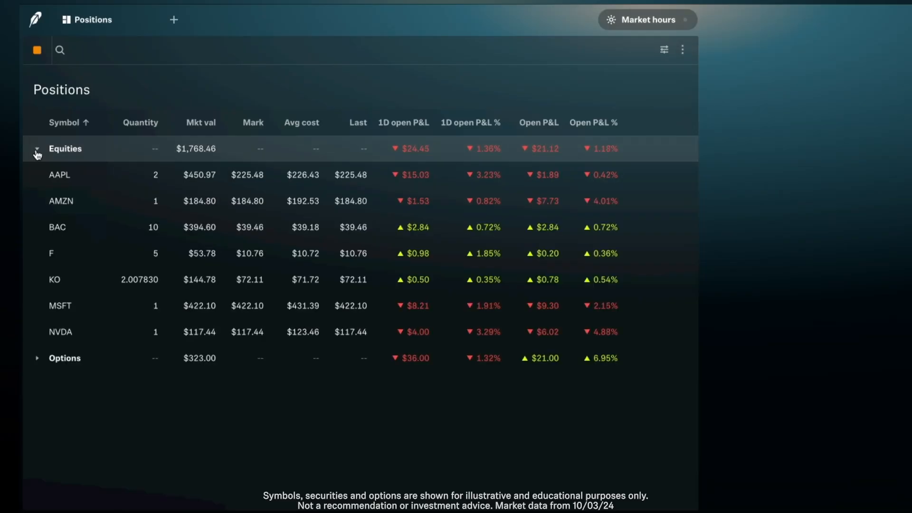
left_click(38, 149)
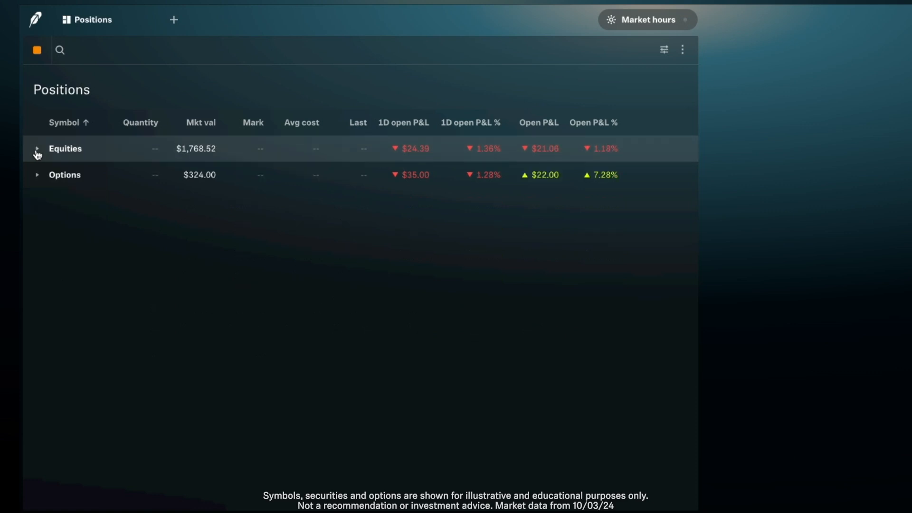
left_click(37, 175)
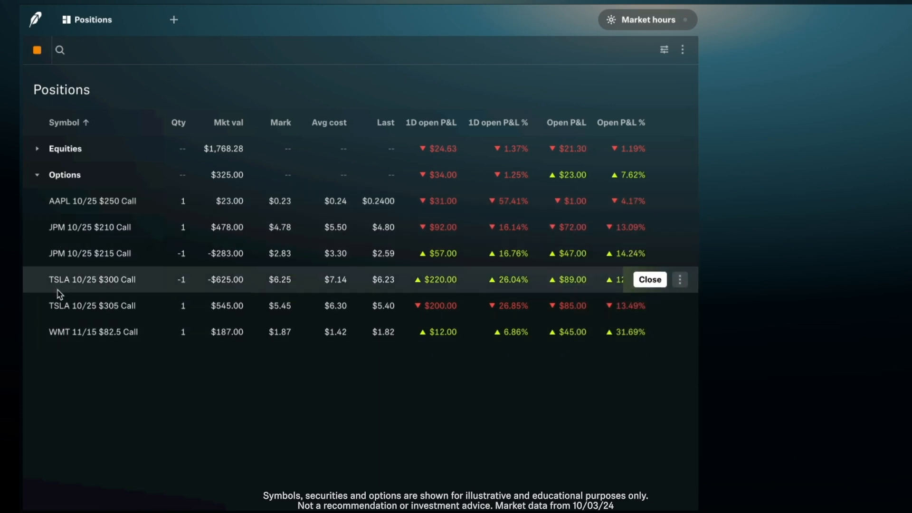
mouse_move(53, 342)
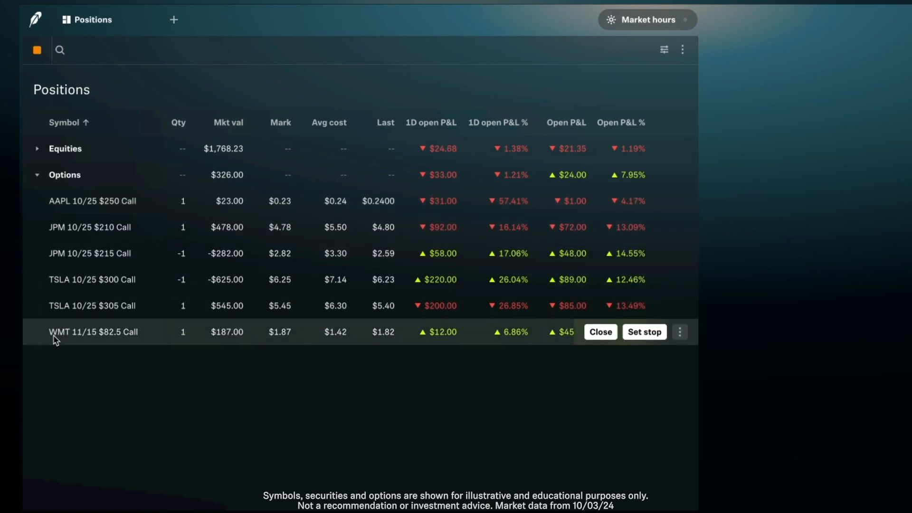
left_click(37, 175)
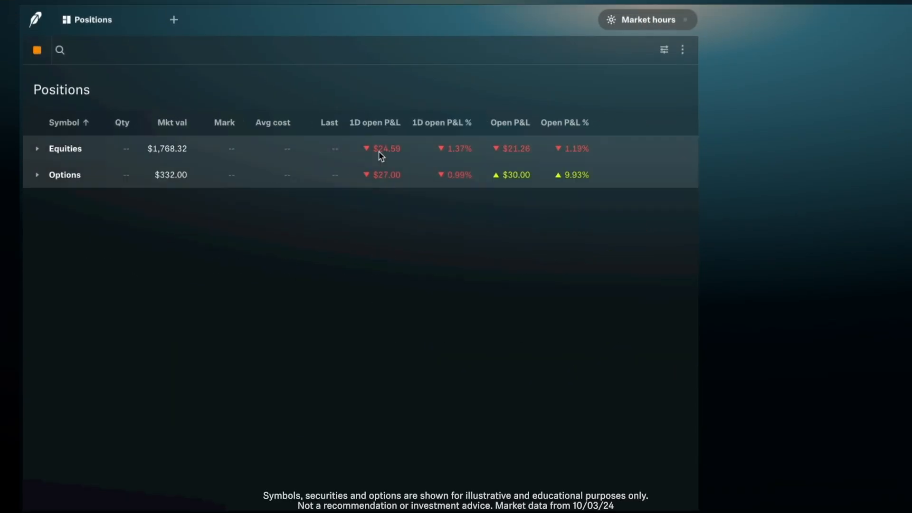
left_click(683, 50)
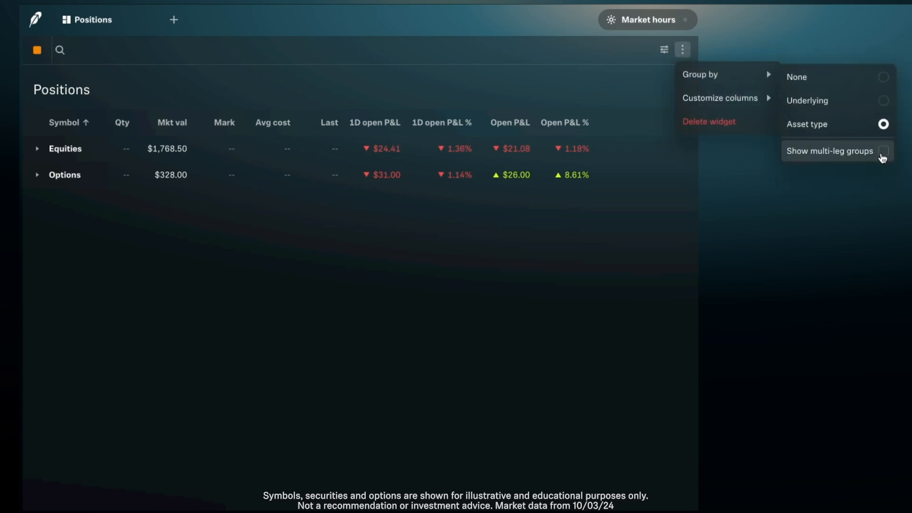
Step: Enable Show multi-leg groups so option legs bundle into JPM and TSLA spreads
left_click(884, 151)
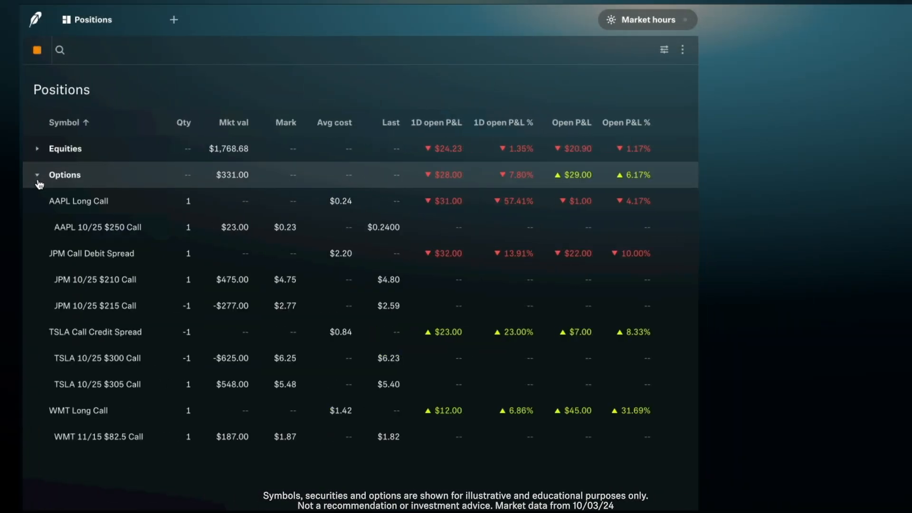
mouse_move(79, 228)
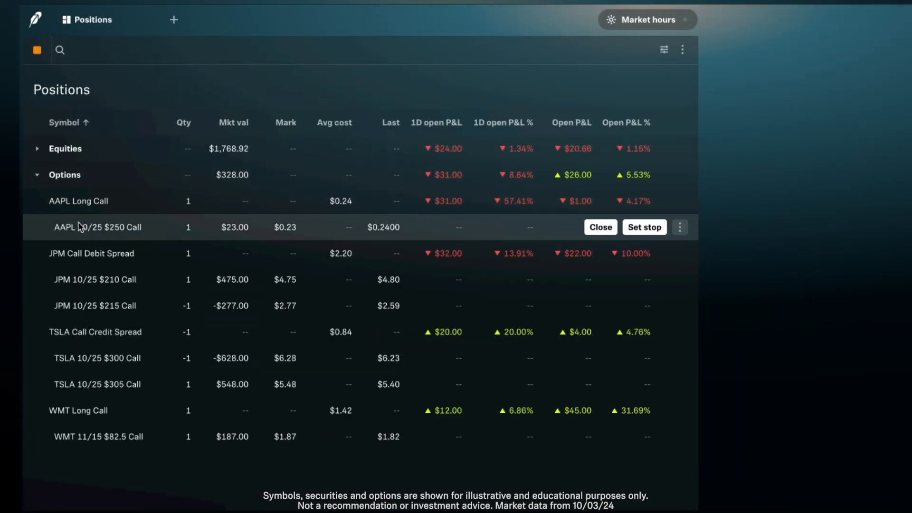
mouse_move(97, 292)
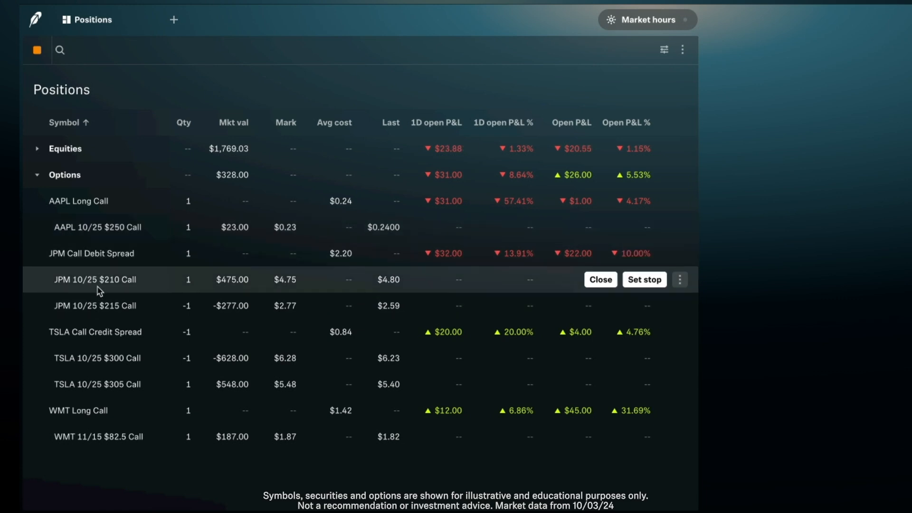